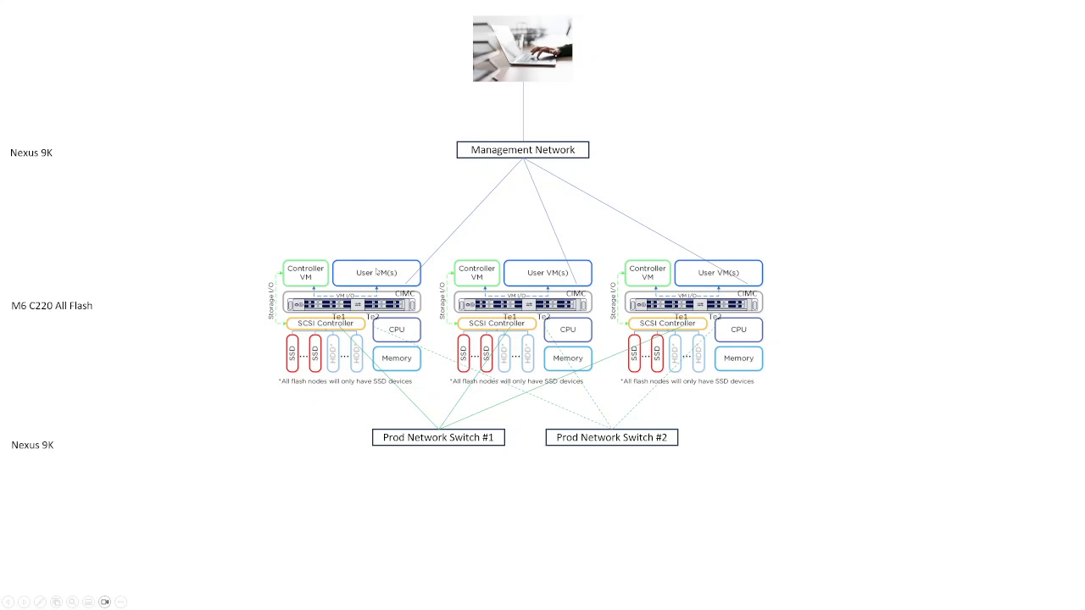
pyautogui.moveTo(346, 302)
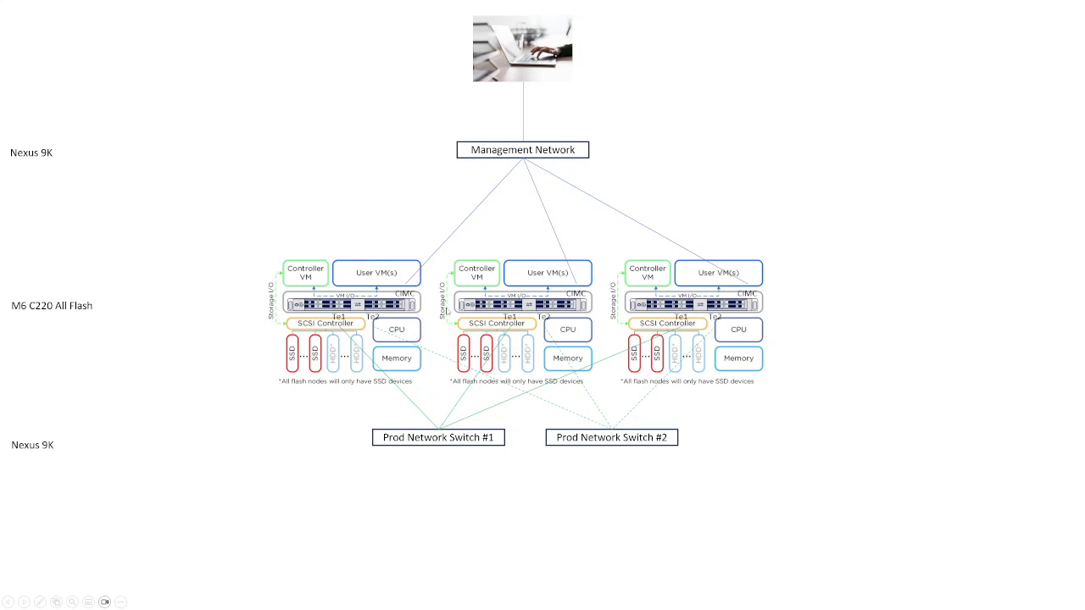
pyautogui.moveTo(448, 312)
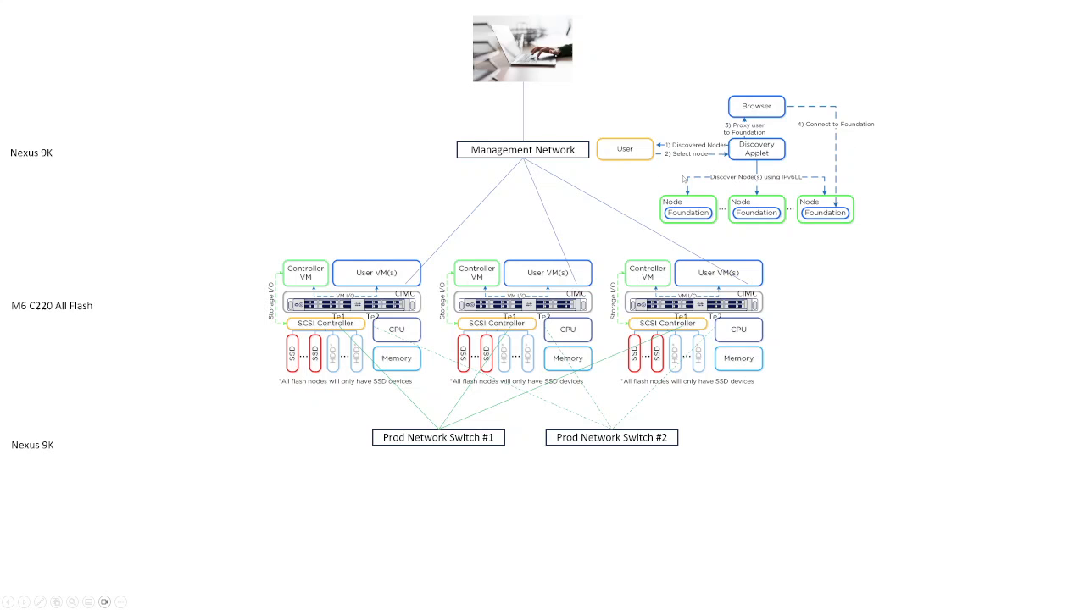
pyautogui.moveTo(529, 59)
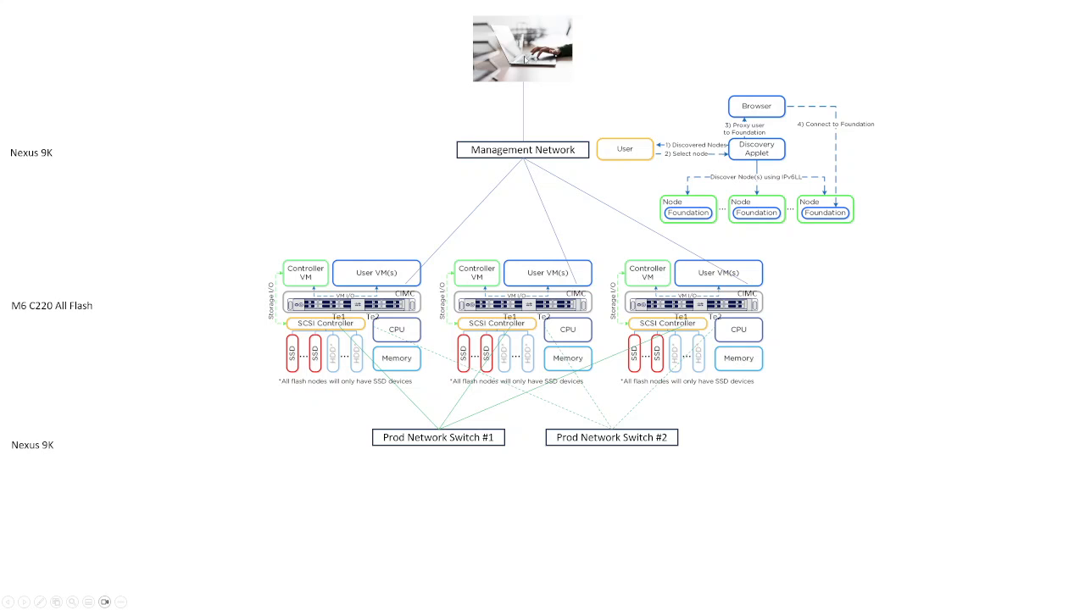
pyautogui.moveTo(681, 118)
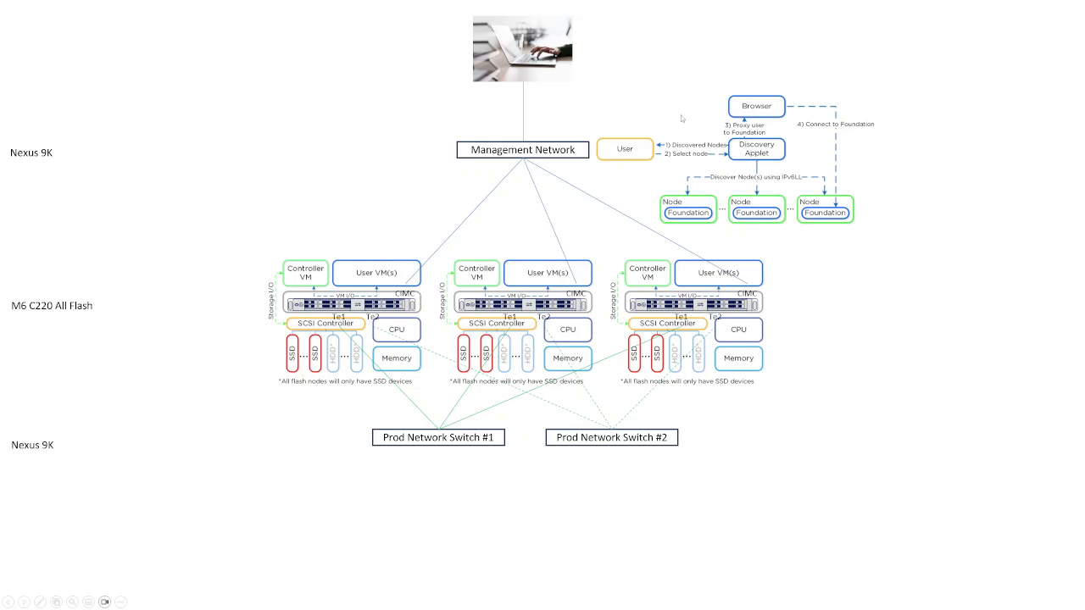
pyautogui.moveTo(577, 89)
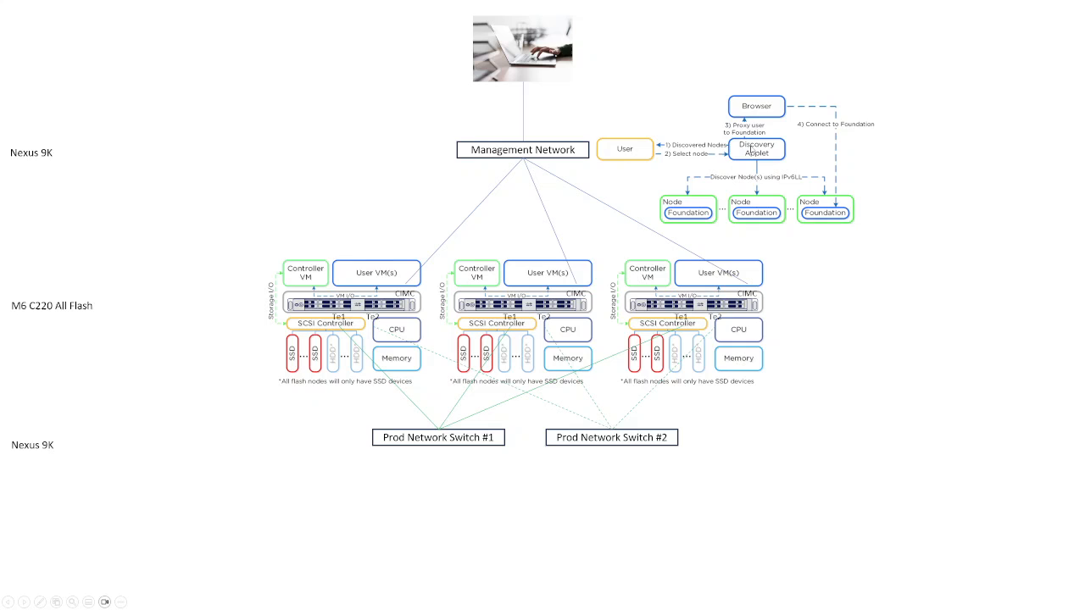
pyautogui.moveTo(697, 196)
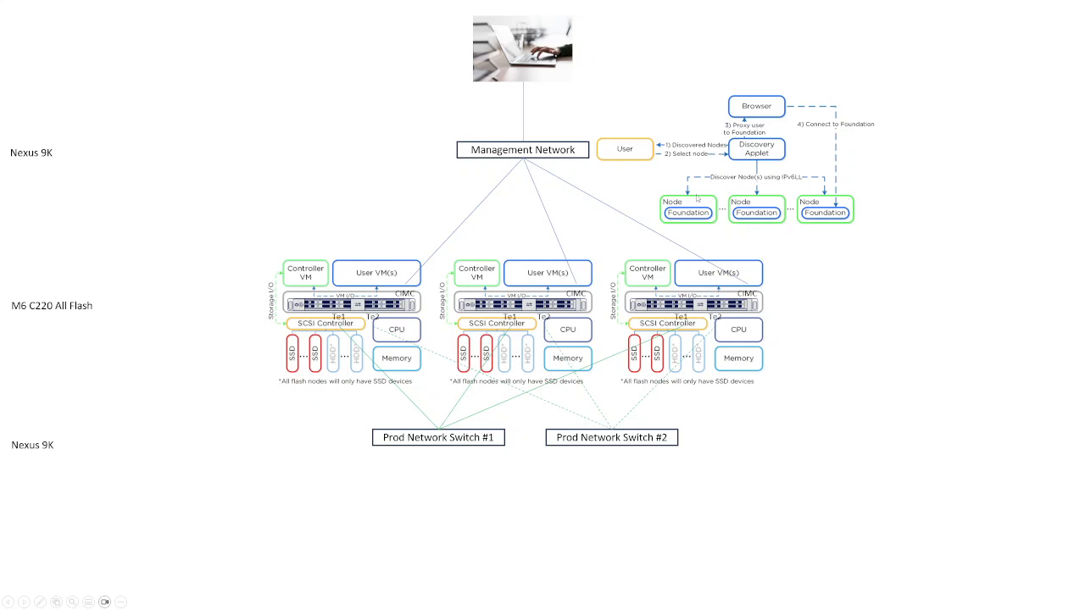
pyautogui.moveTo(710, 200)
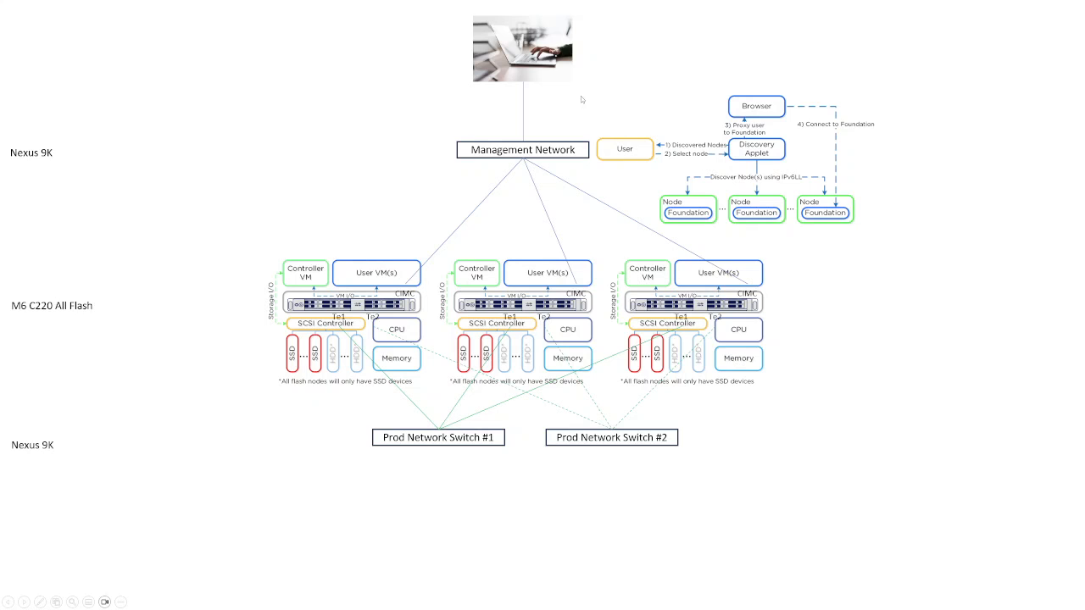
pyautogui.moveTo(636, 163)
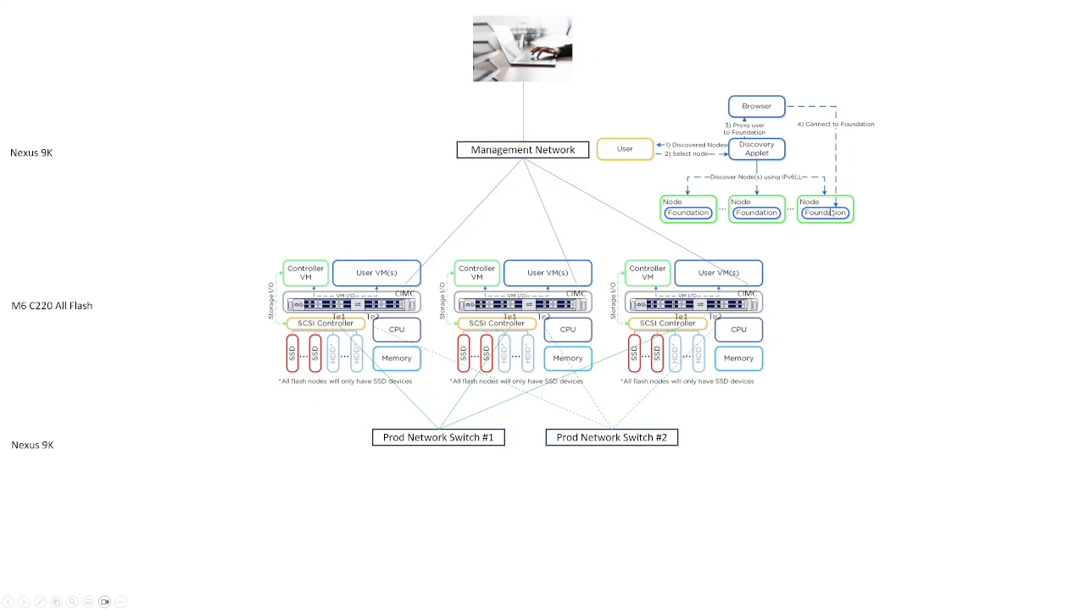
pyautogui.moveTo(830, 214)
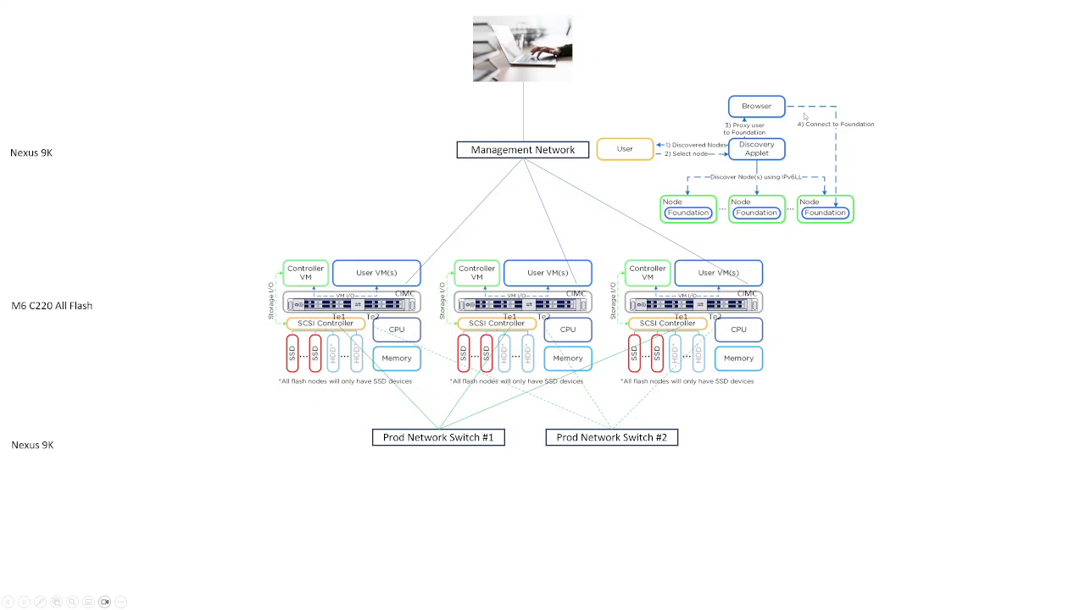
pyautogui.moveTo(840, 204)
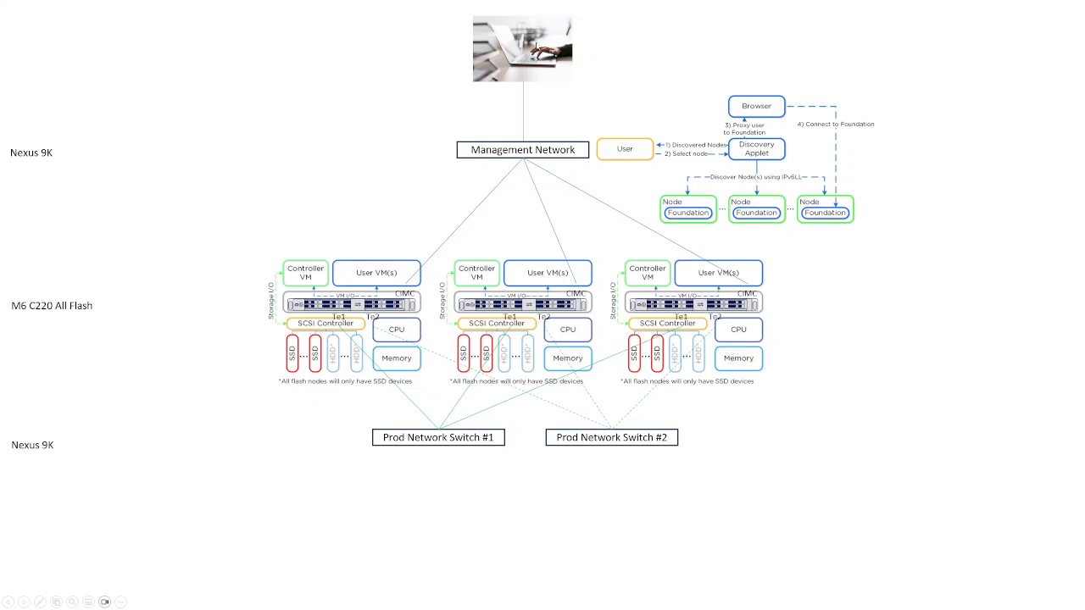
pyautogui.moveTo(604, 183)
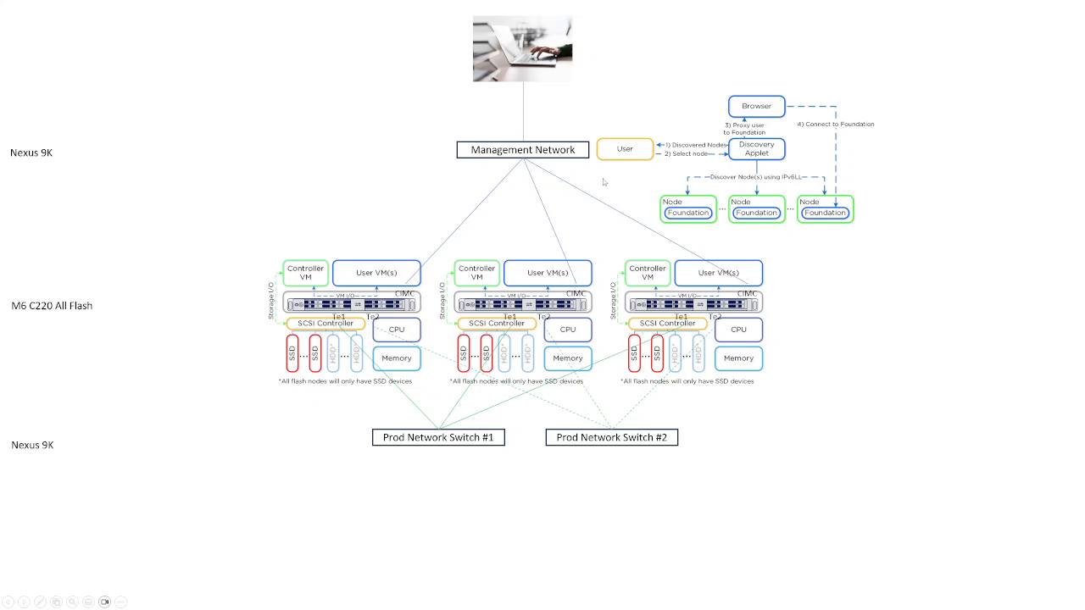
pyautogui.moveTo(649, 274)
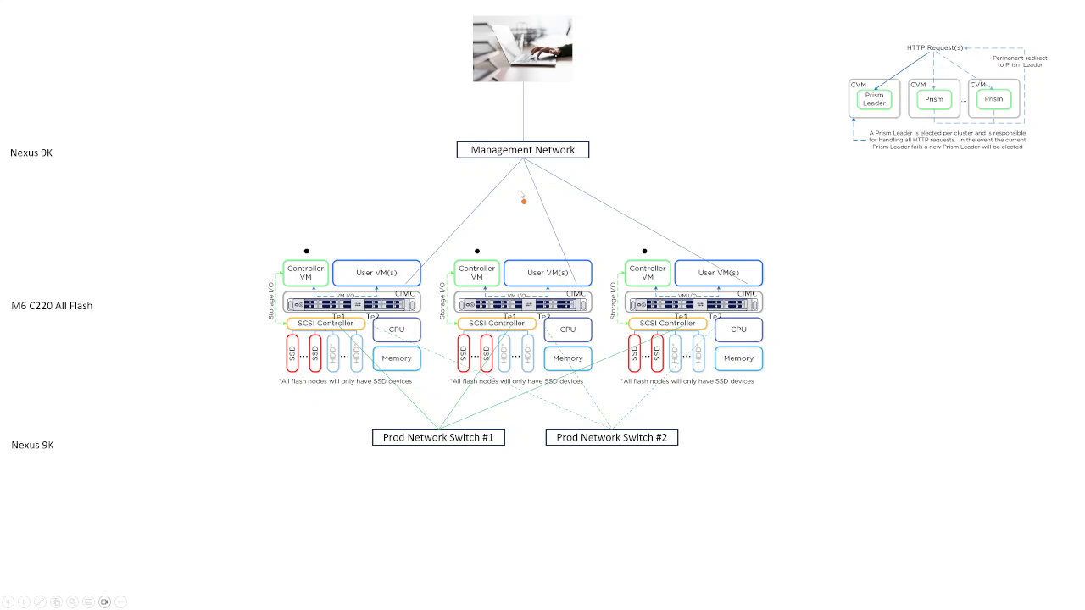
pyautogui.moveTo(525, 210)
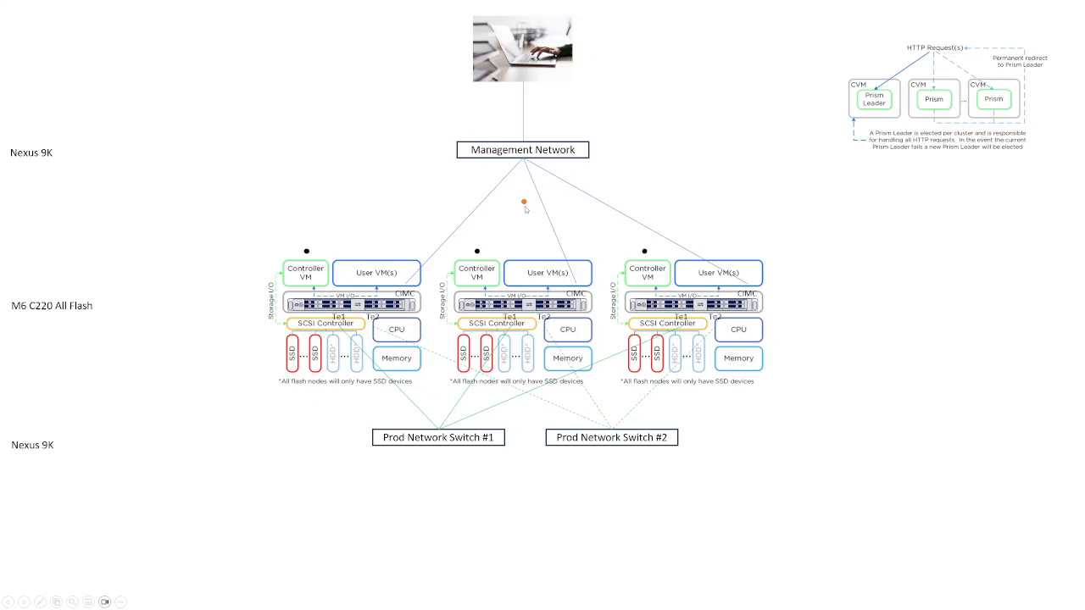
pyautogui.moveTo(933, 51)
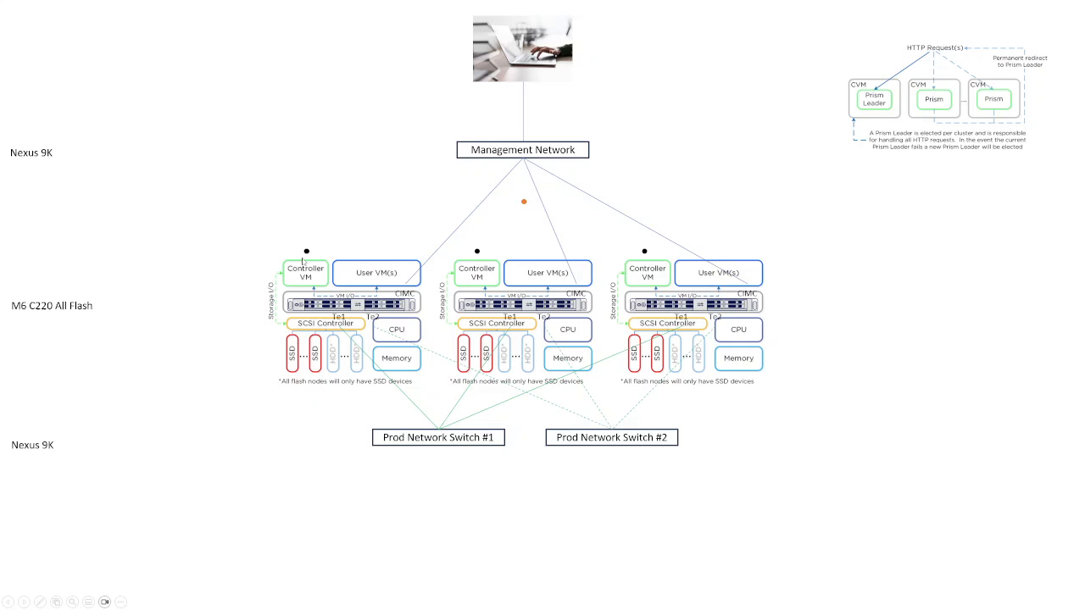
pyautogui.moveTo(301, 380)
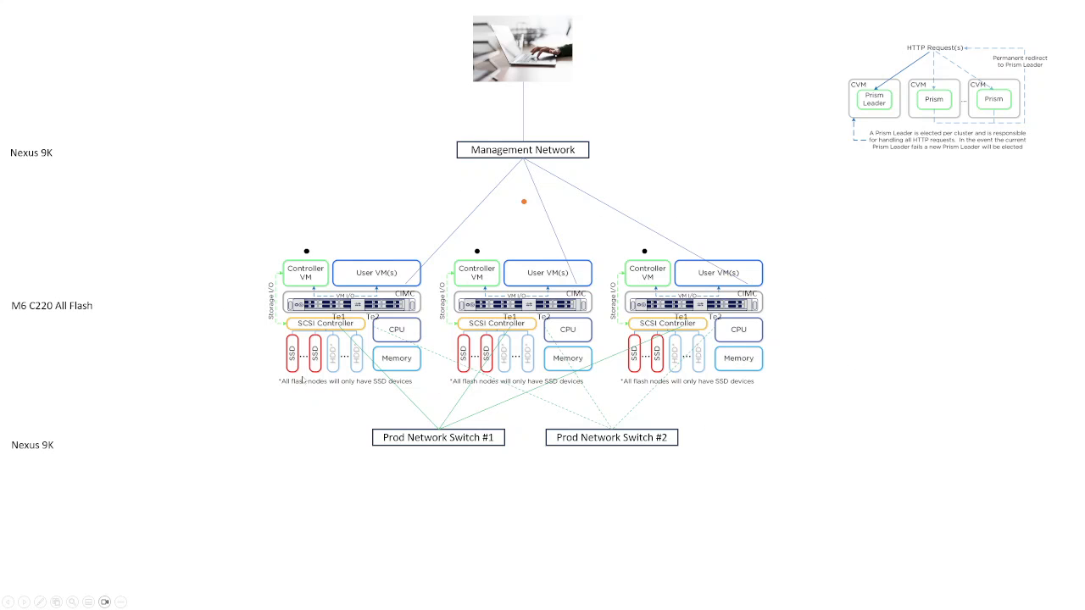
pyautogui.moveTo(790, 514)
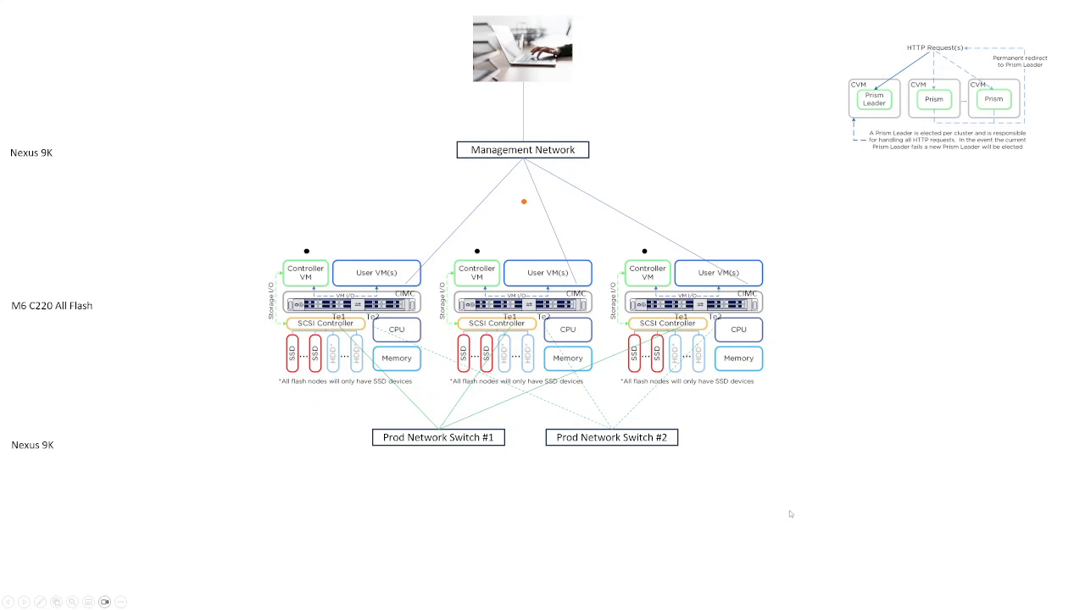
pyautogui.moveTo(543, 180)
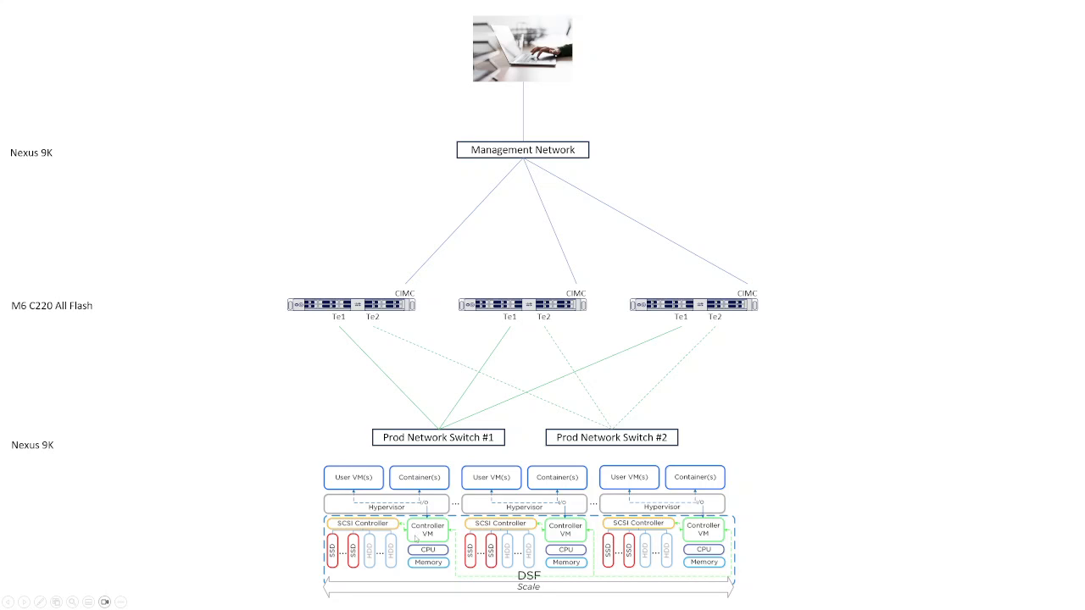
pyautogui.moveTo(356, 475)
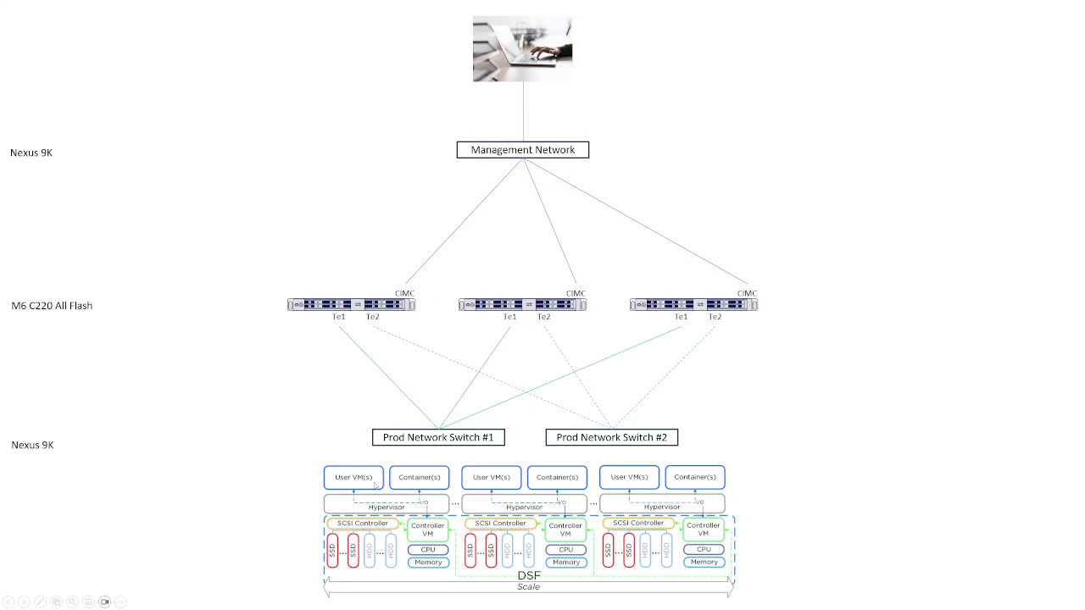
pyautogui.moveTo(356, 488)
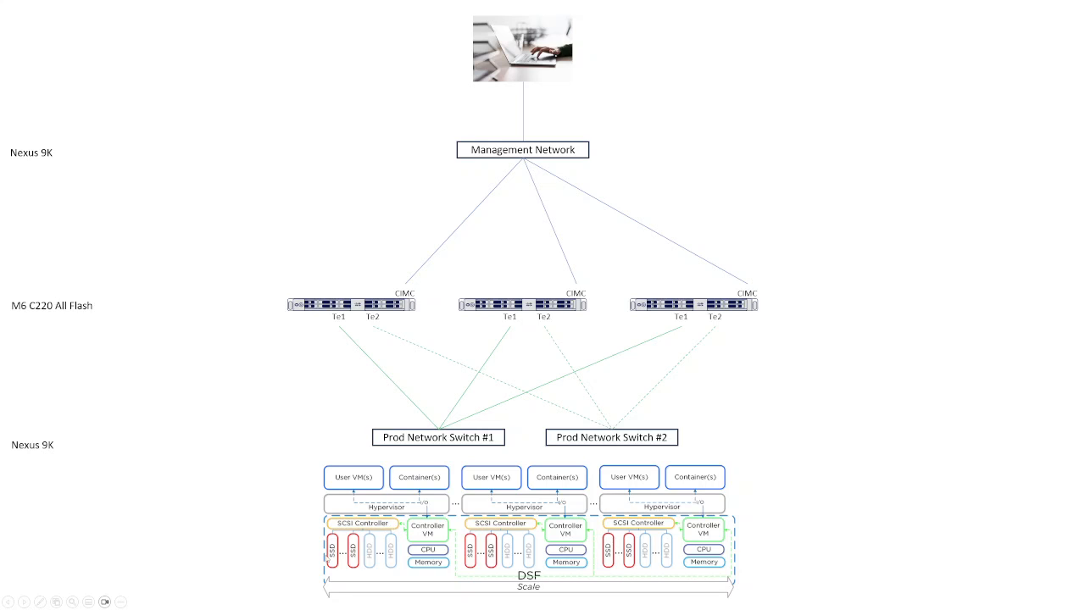
pyautogui.moveTo(346, 556)
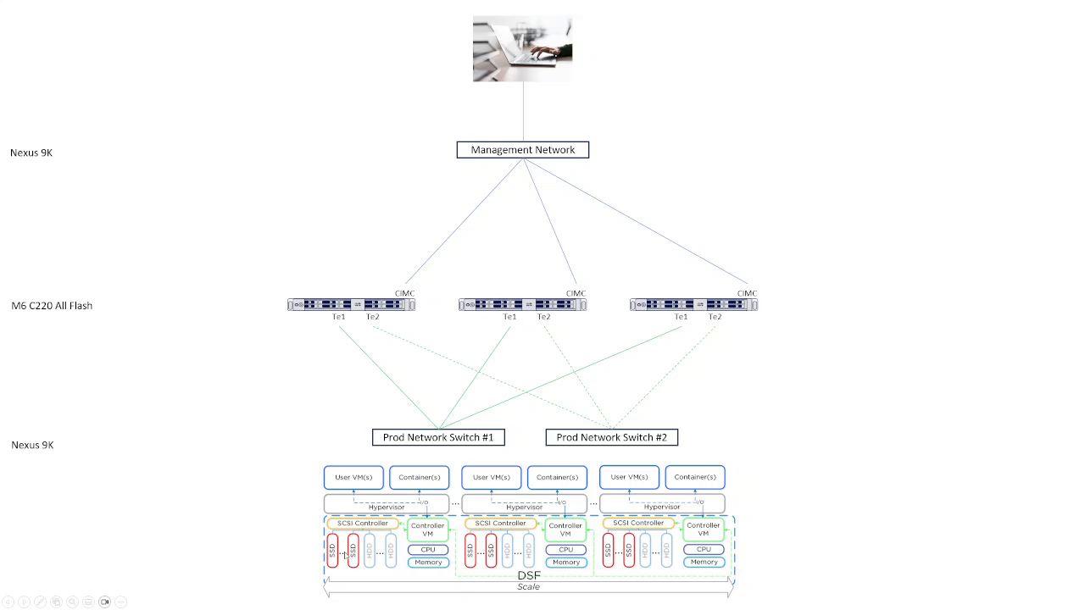
pyautogui.moveTo(433, 532)
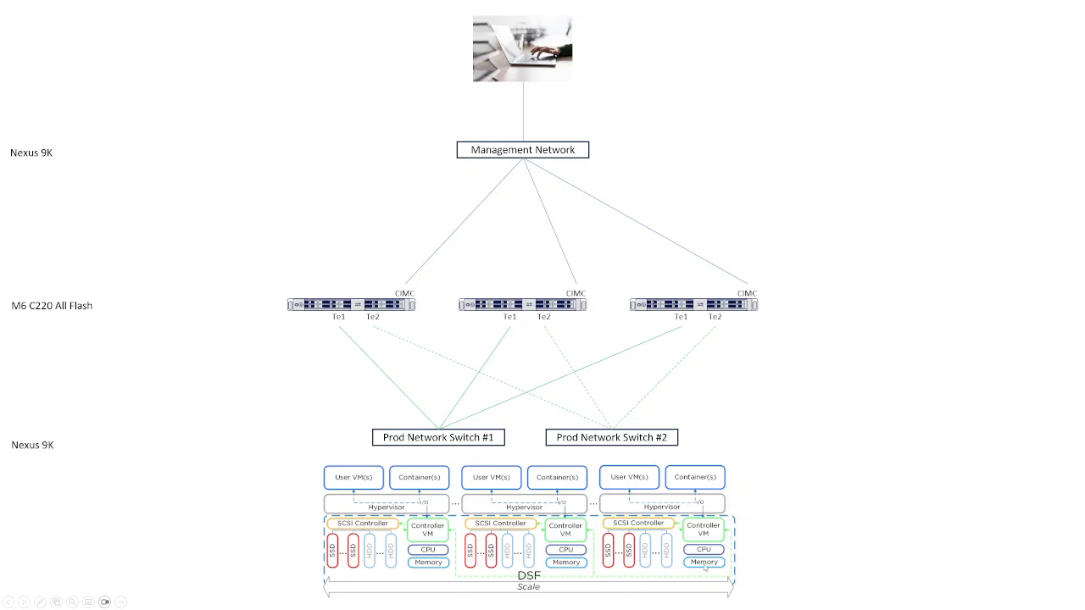
pyautogui.moveTo(882, 556)
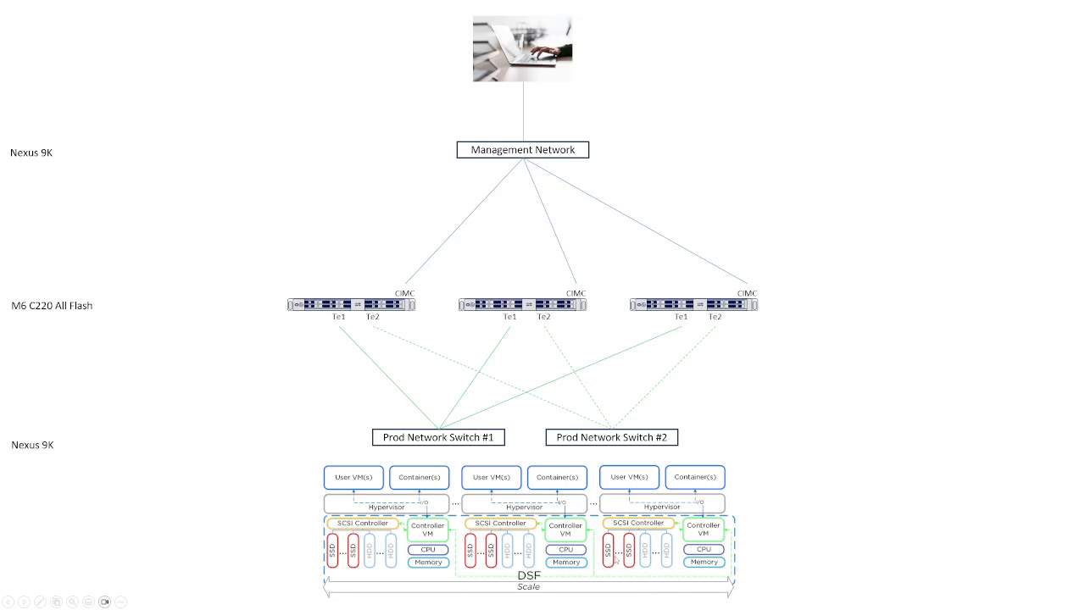
pyautogui.moveTo(804, 524)
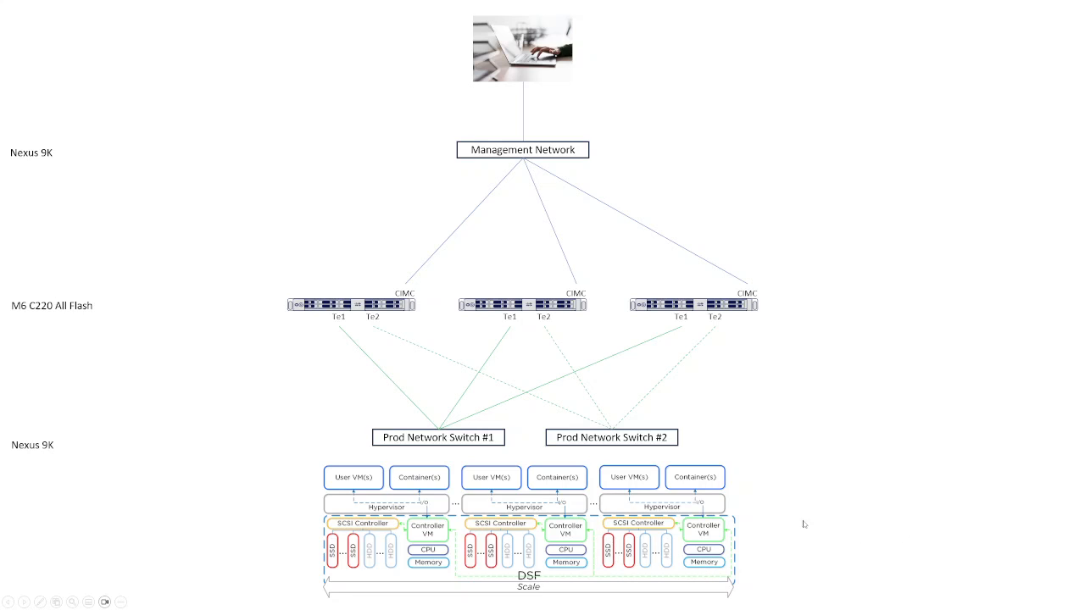
pyautogui.moveTo(985, 534)
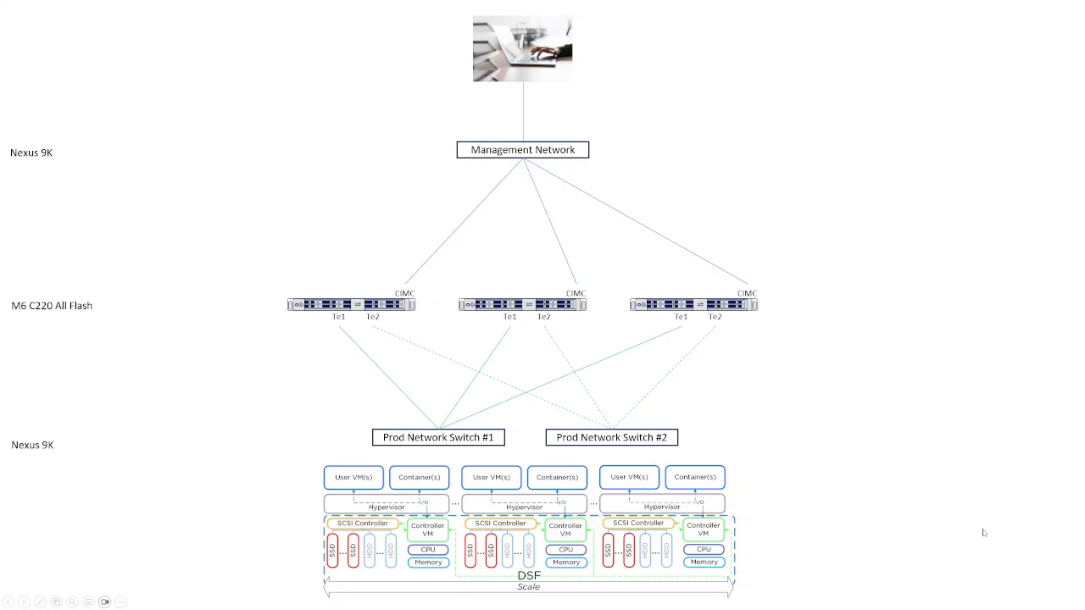